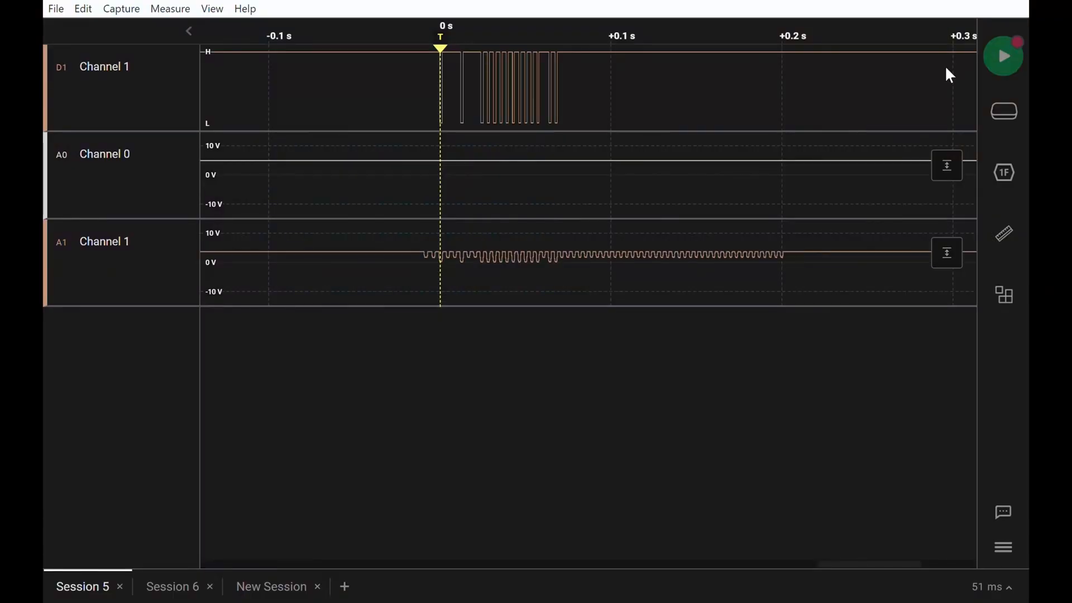
pyautogui.moveTo(795, 253)
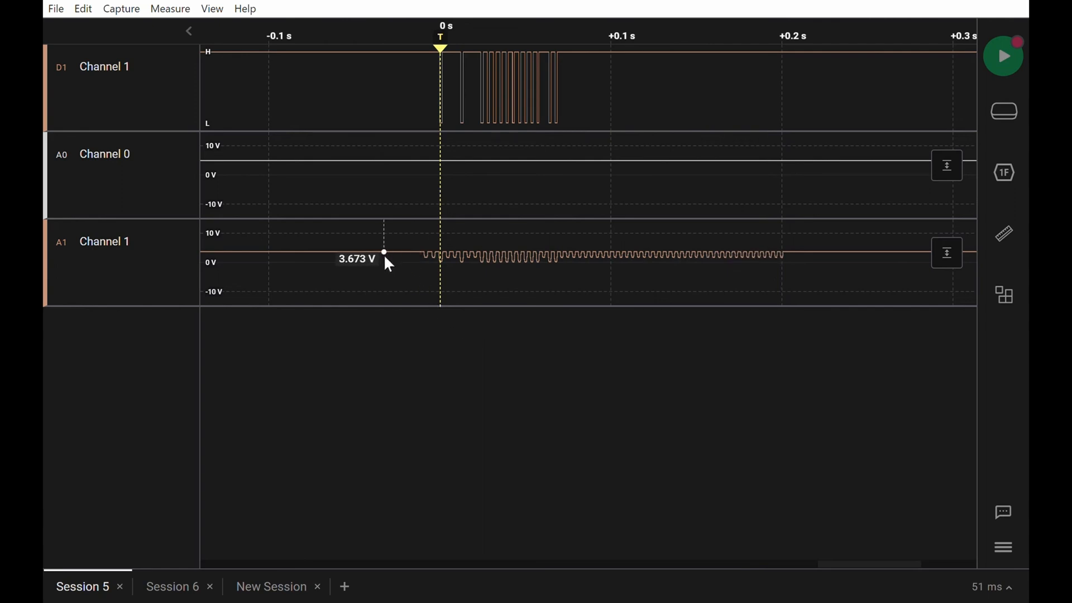
pyautogui.moveTo(386, 258)
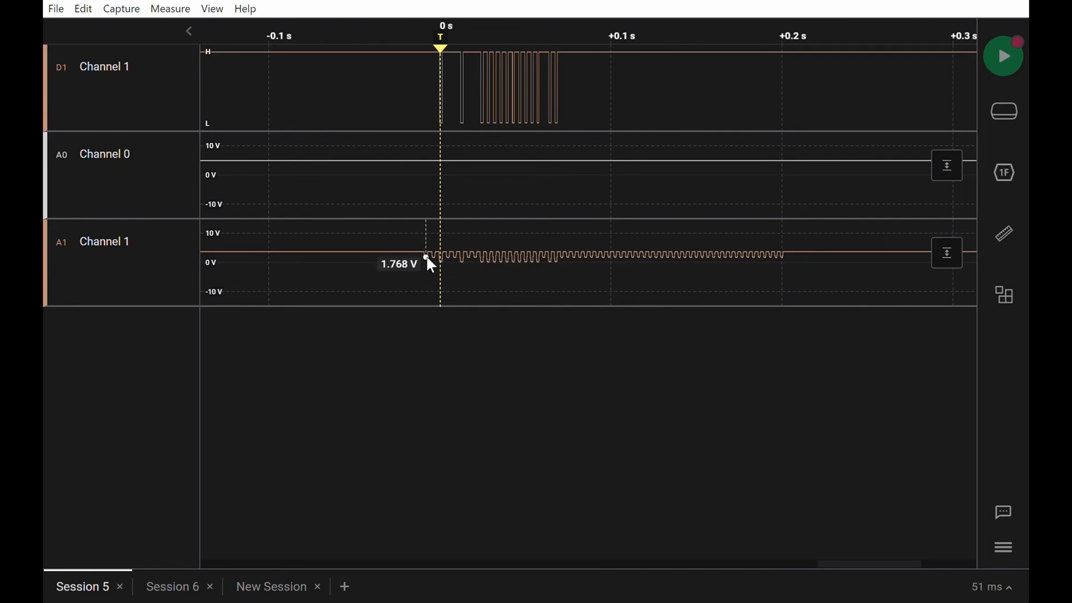
pyautogui.moveTo(429, 269)
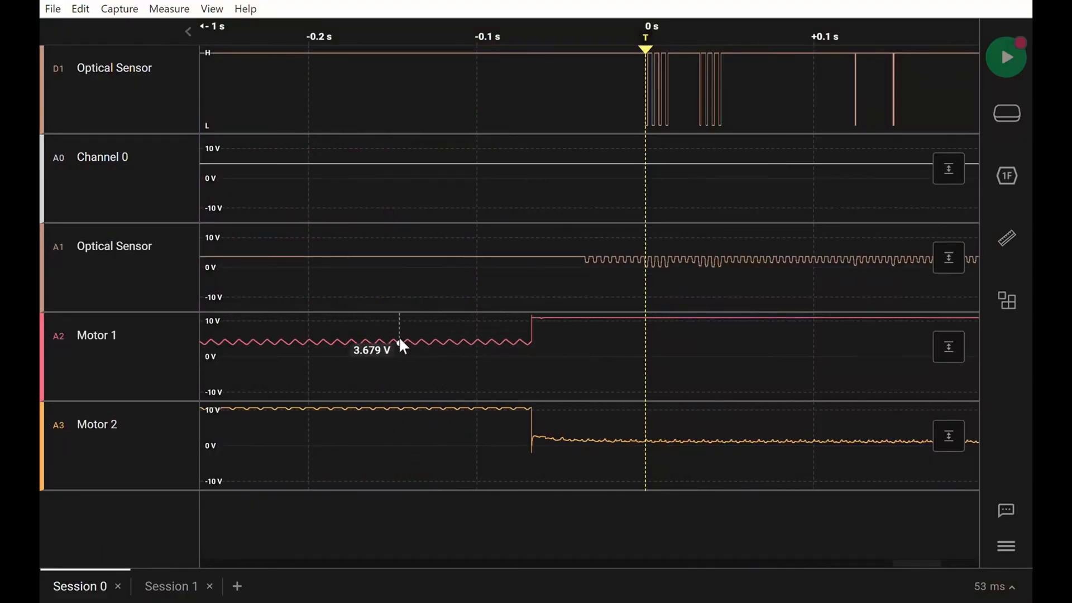
# - Pan the timeline later to show Motor 2's voltage rising and rippling again after about 0.2 s
pyautogui.moveTo(399, 343); pyautogui.dragTo(468, 343)
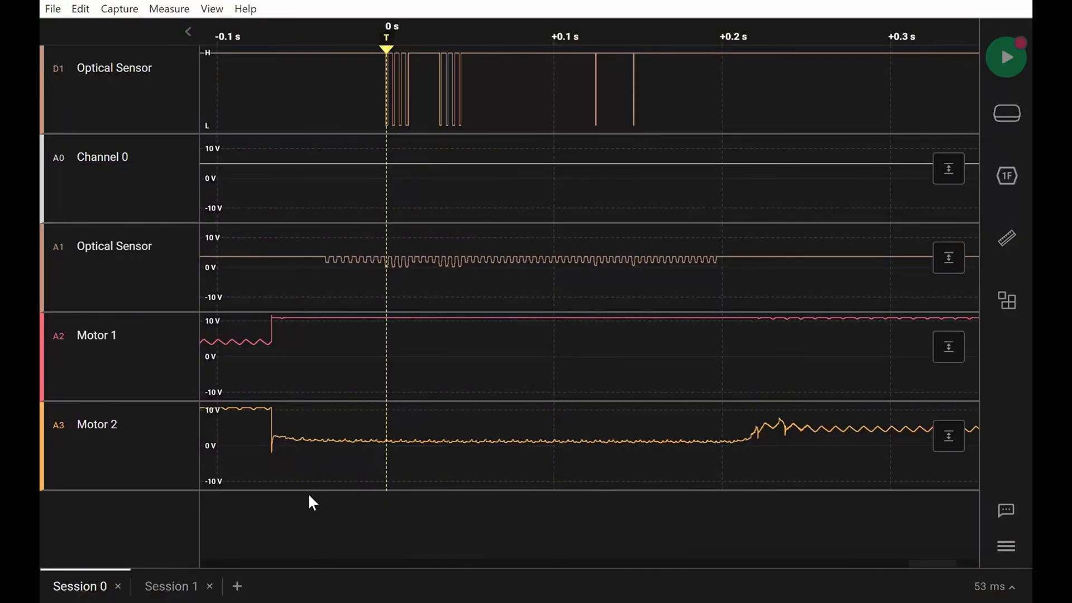
pyautogui.moveTo(300, 400)
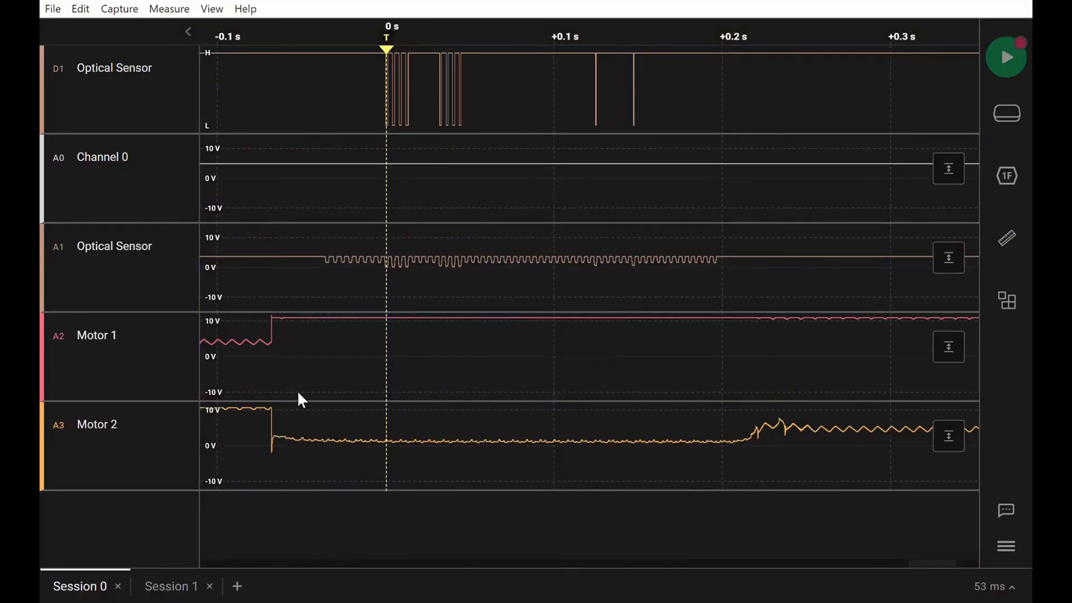